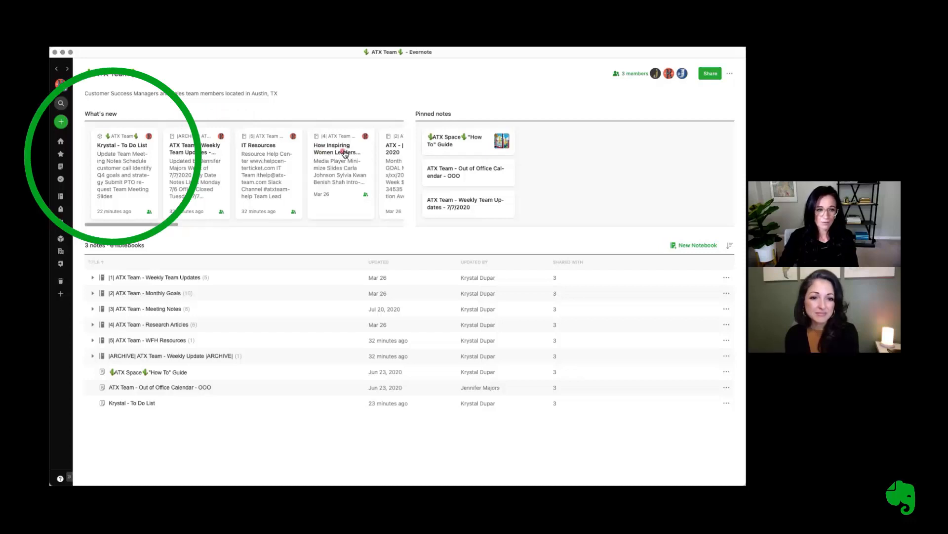
{"action": "scroll", "scroll_direction": "right", "scroll_amount": 3}
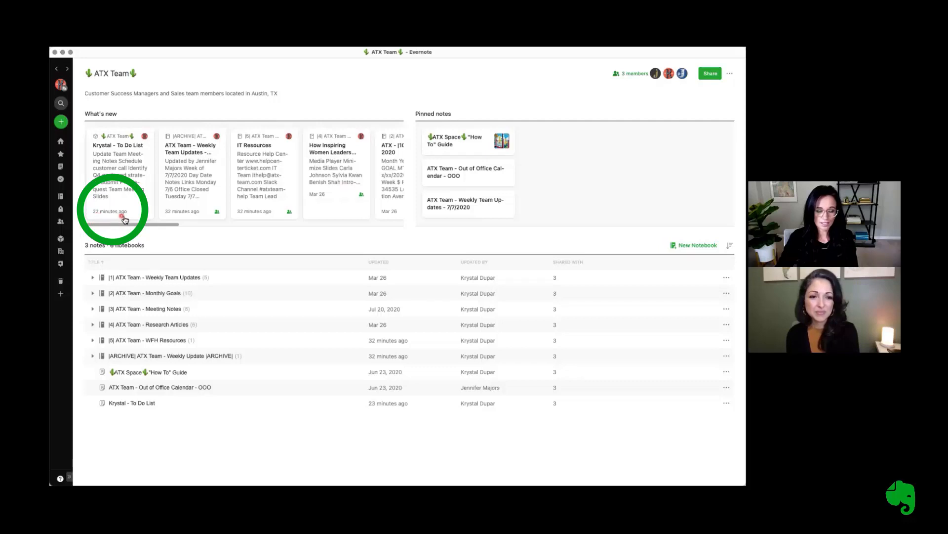
{"action": "mouse_move", "coordinate": [146, 138]}
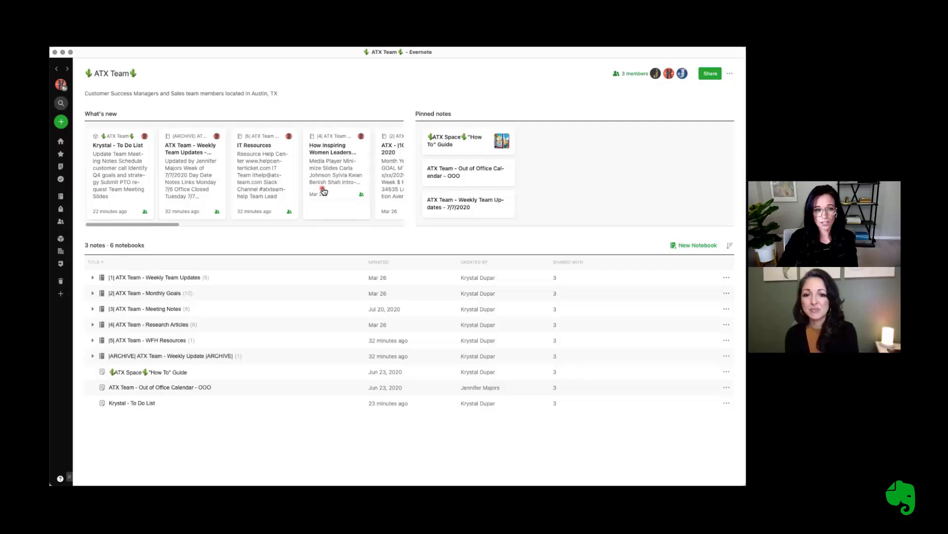
{"action": "scroll", "scroll_direction": "right", "scroll_amount": 3}
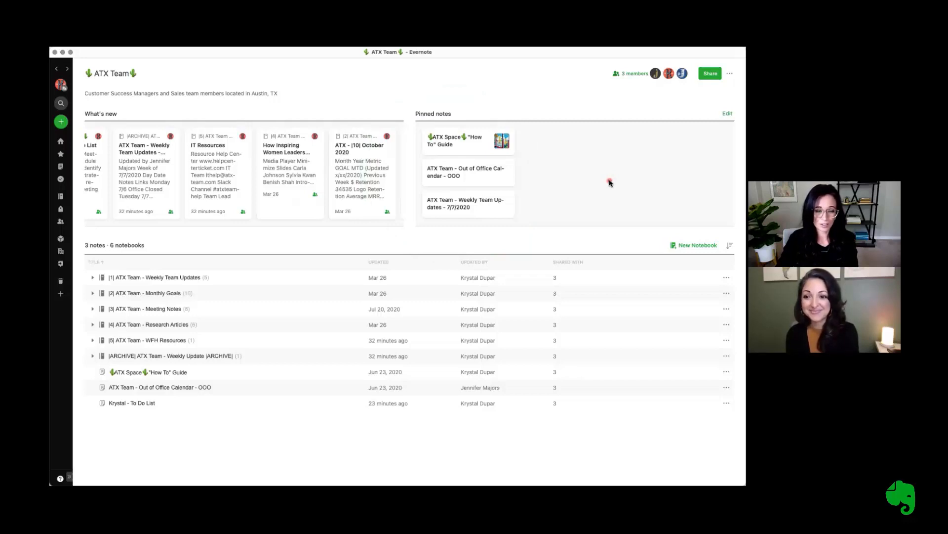
{"action": "mouse_move", "coordinate": [417, 432]}
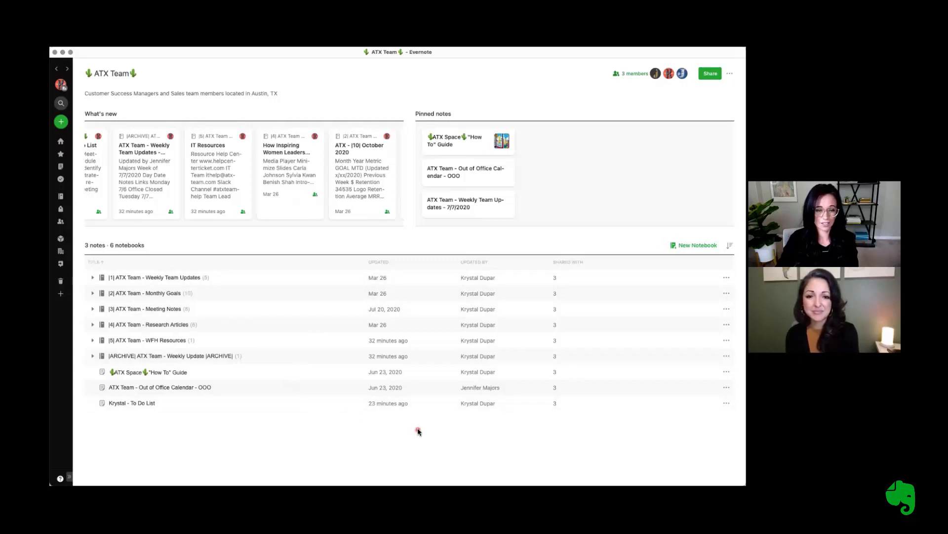
{"action": "mouse_move", "coordinate": [532, 209]}
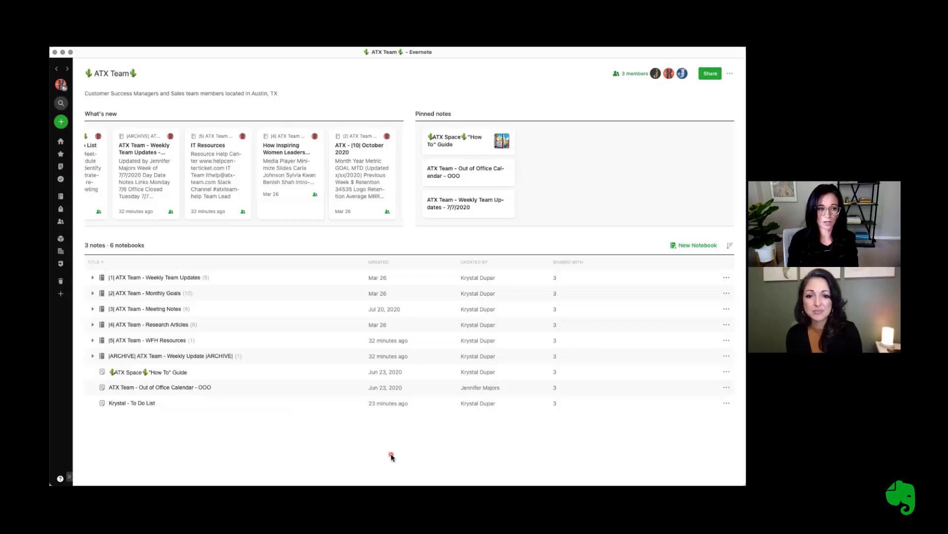
{"action": "mouse_move", "coordinate": [206, 340]}
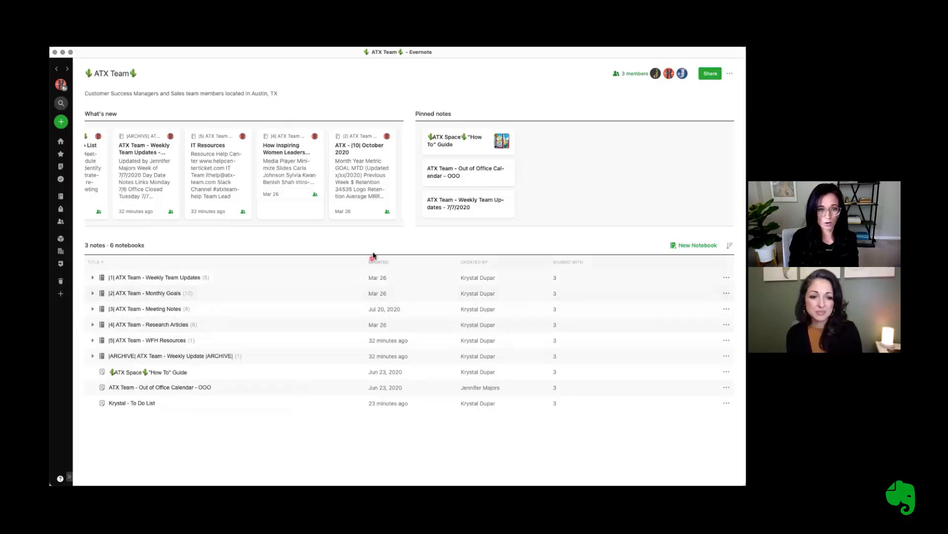
{"action": "mouse_move", "coordinate": [376, 244]}
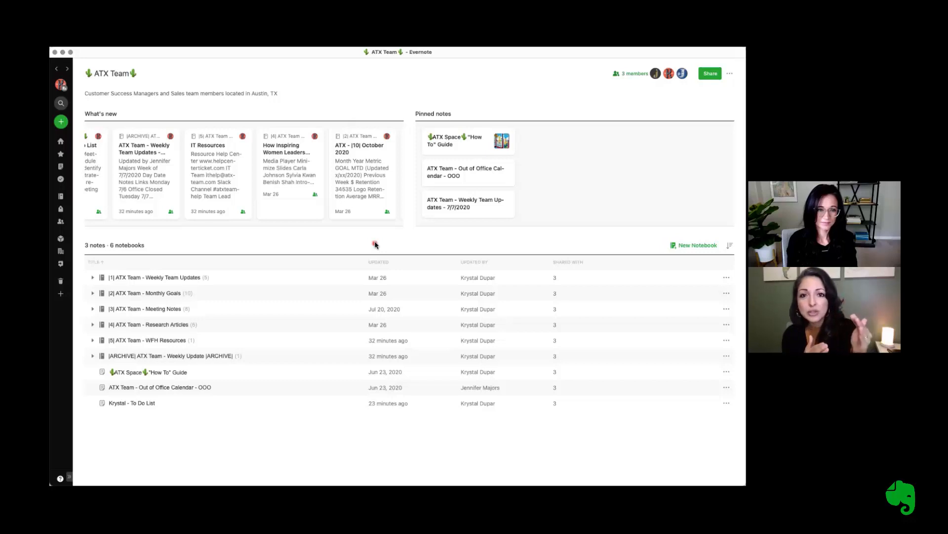
{"action": "mouse_move", "coordinate": [60, 146]}
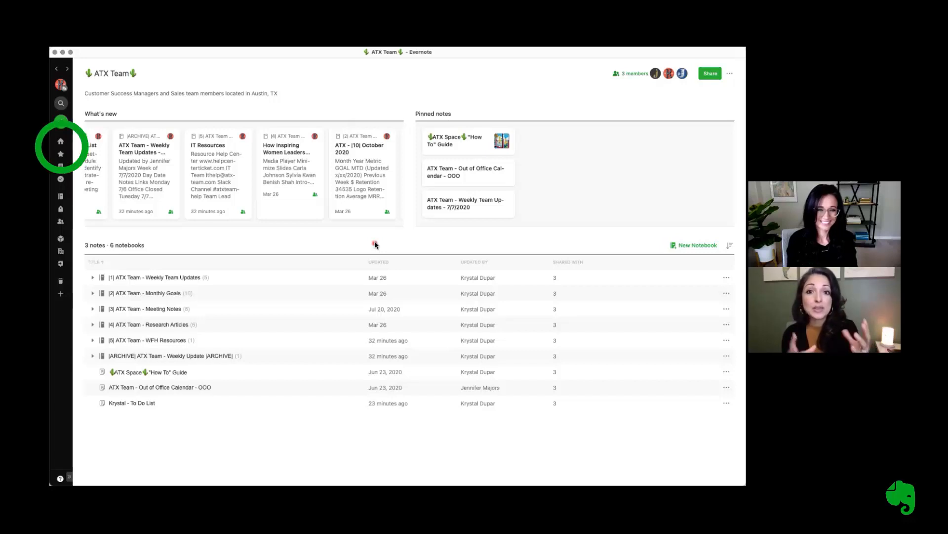